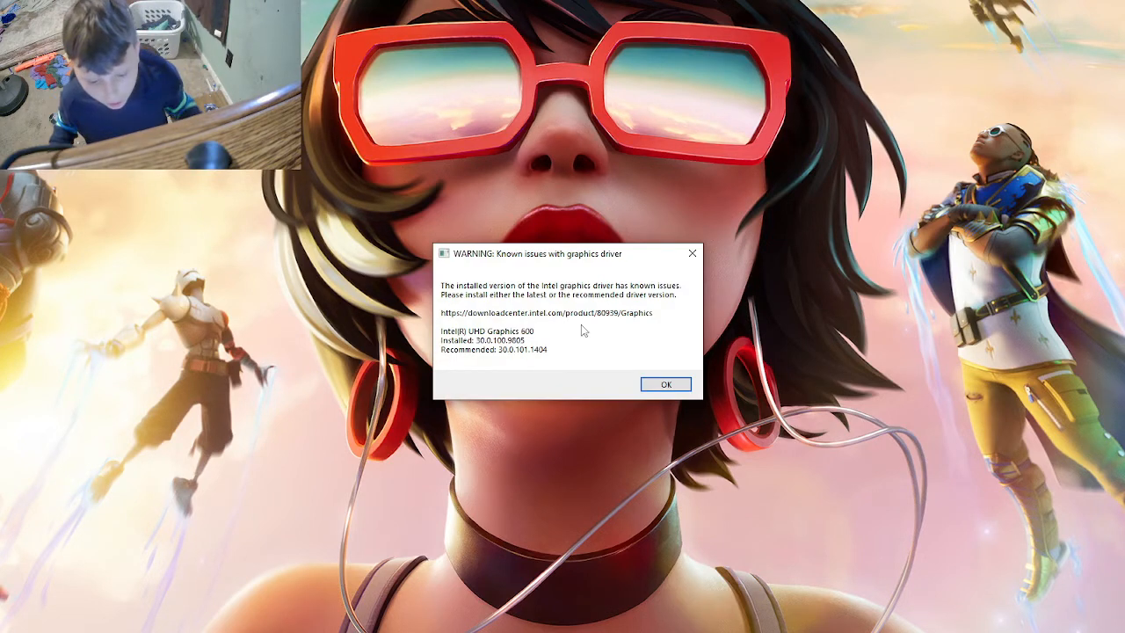
# Step: Dismiss the graphics driver warning so Fortnite begins connecting to the servers
pyautogui.click(665, 383)
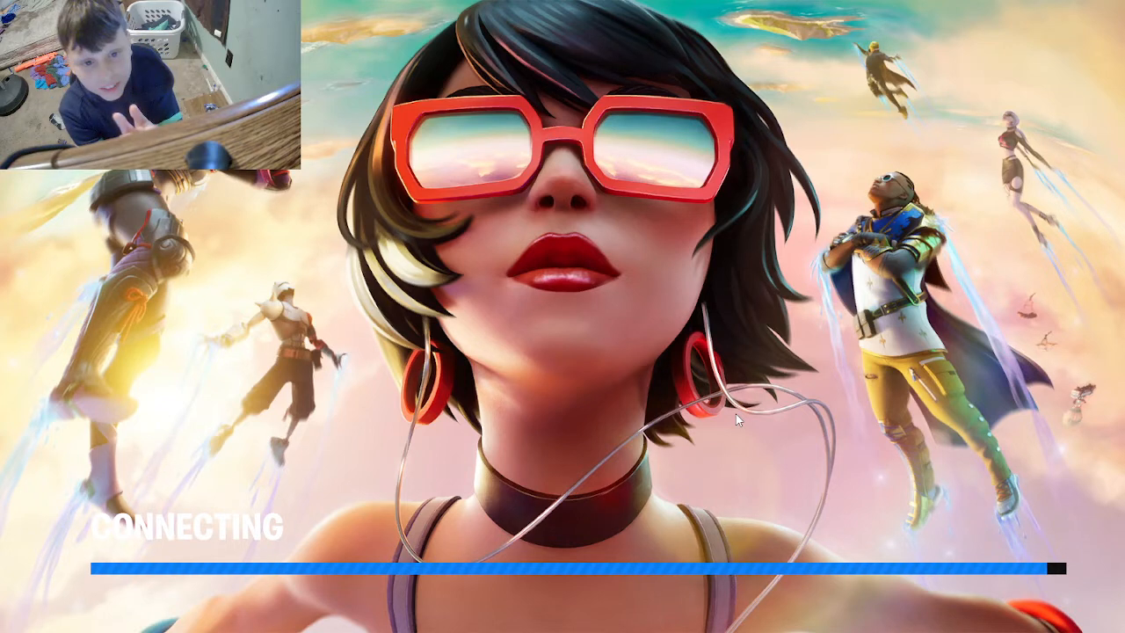
pyautogui.moveTo(746, 281)
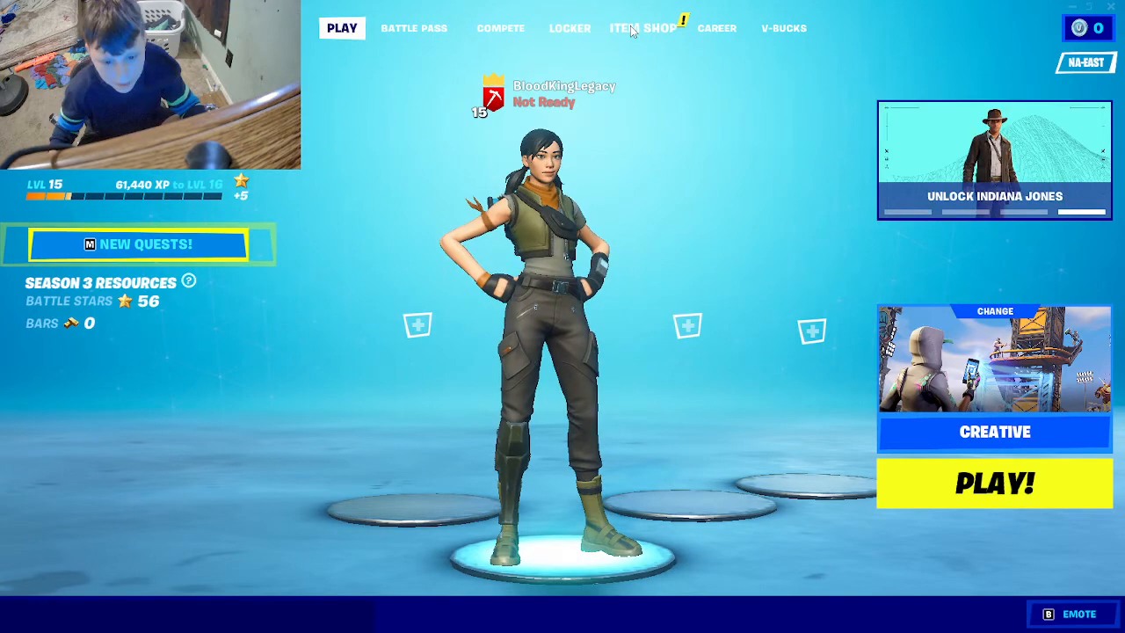
# Step: Return to the lobby Play view with the 1v1 Build Fights island set as a private game
pyautogui.click(643, 28)
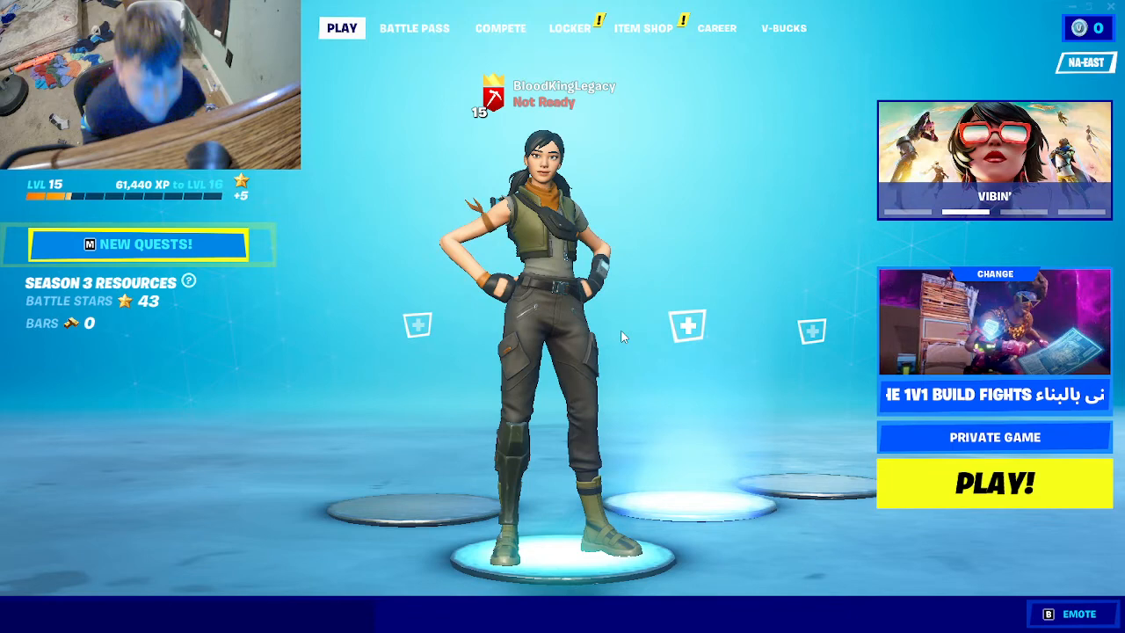
pyautogui.click(995, 481)
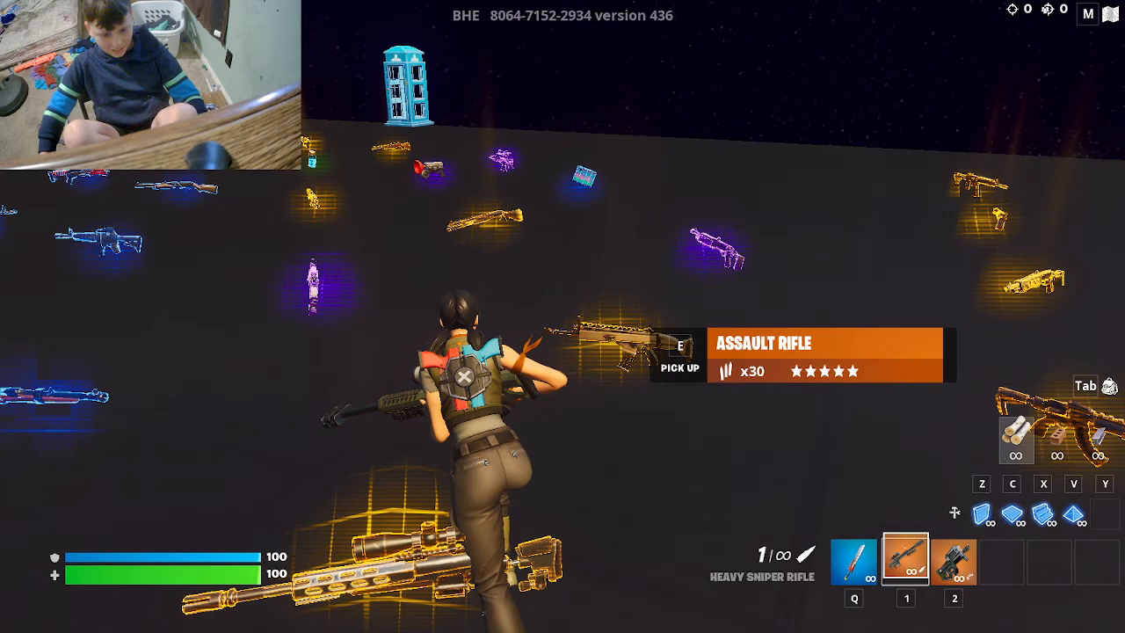
# Step: Show the inventory loadout headed by the legendary assault rifle with three other weapons
pyautogui.press('Tab')
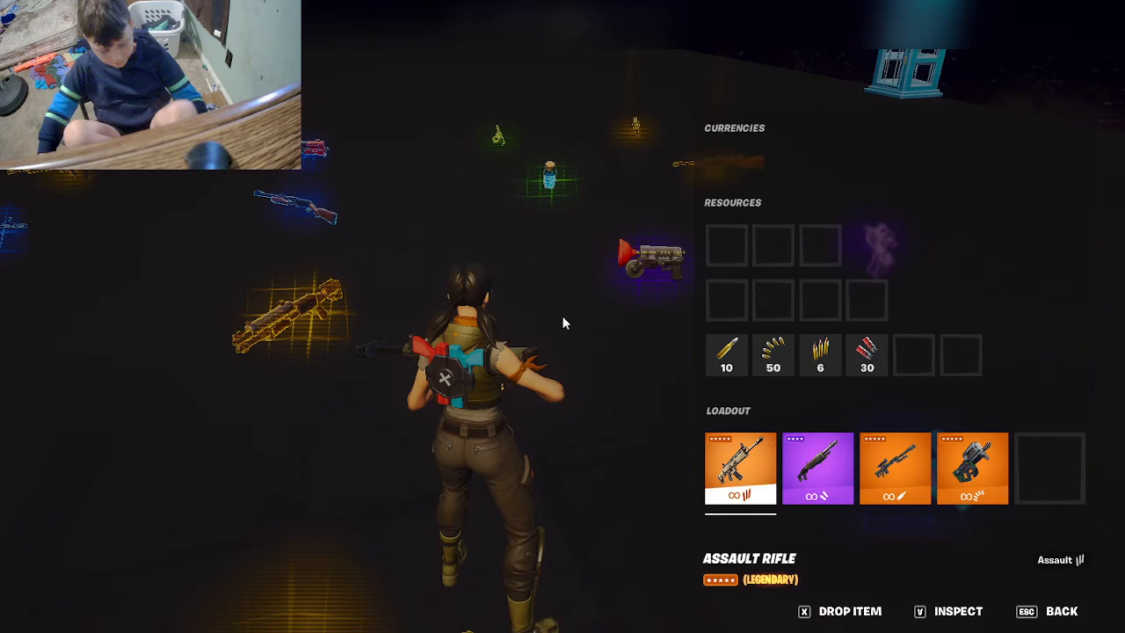